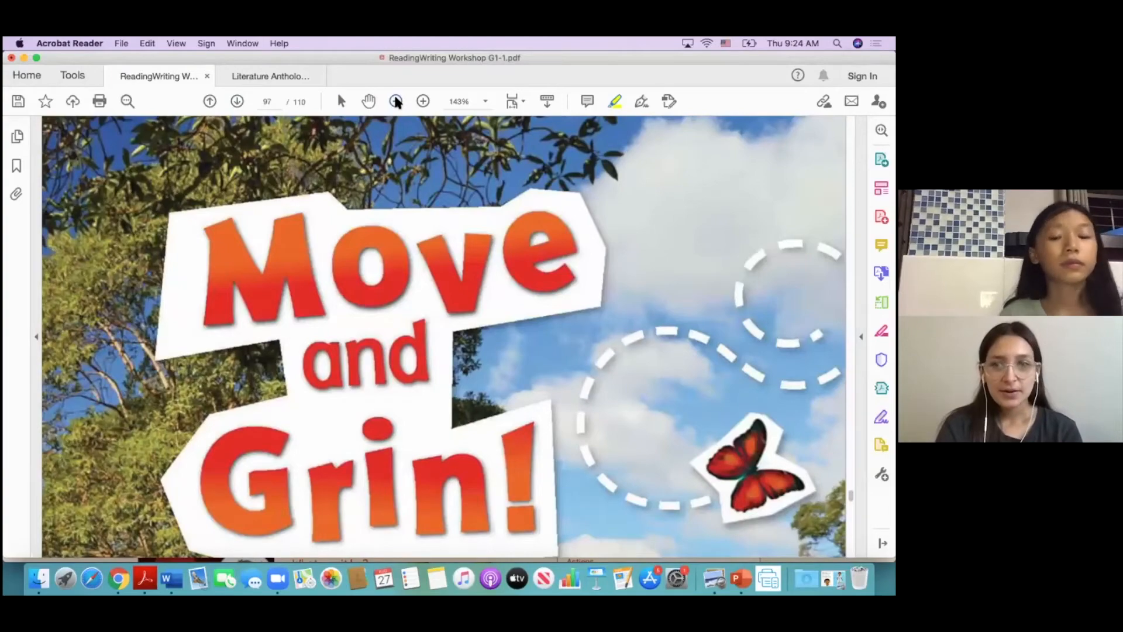
mouse_move(397, 101)
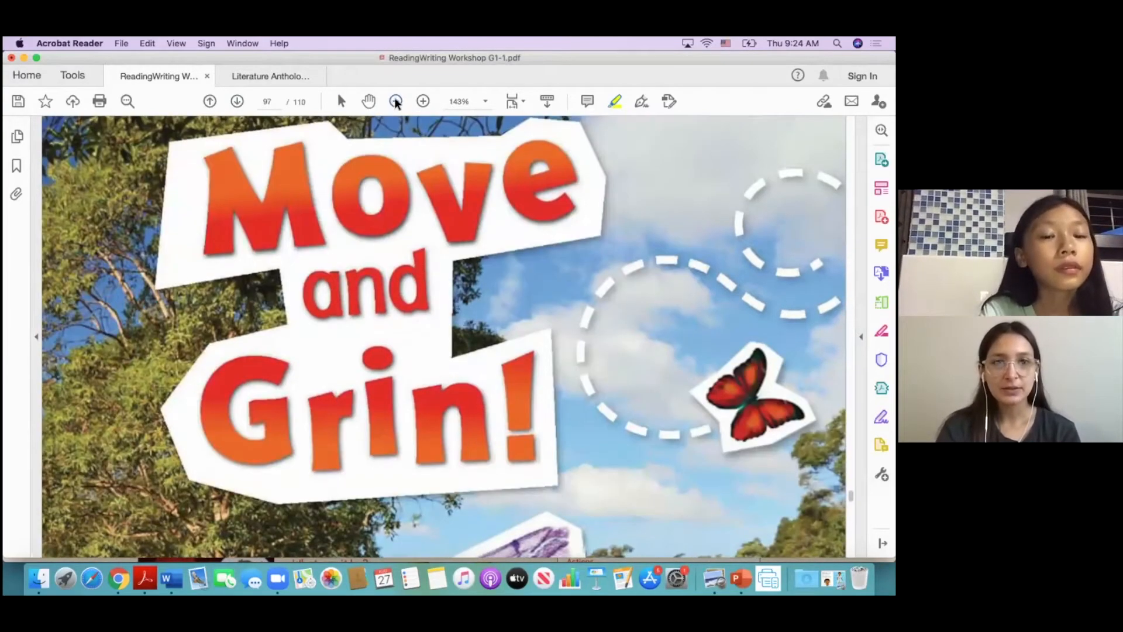
- Zoom the title page out to 125% before circling the butterfly
click(395, 101)
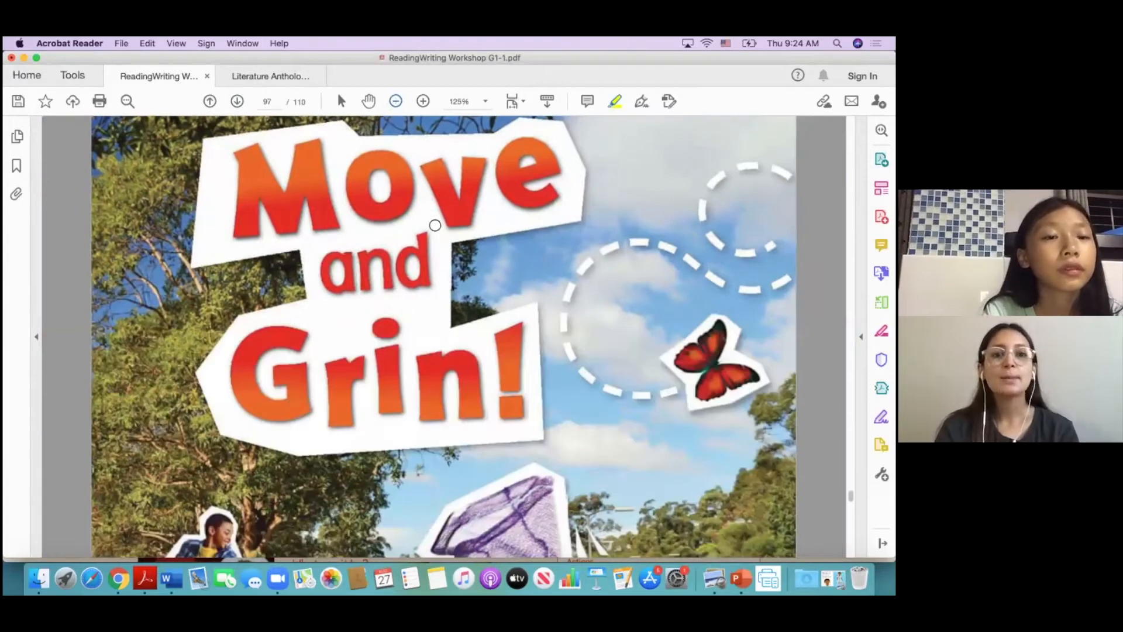
mouse_move(344, 418)
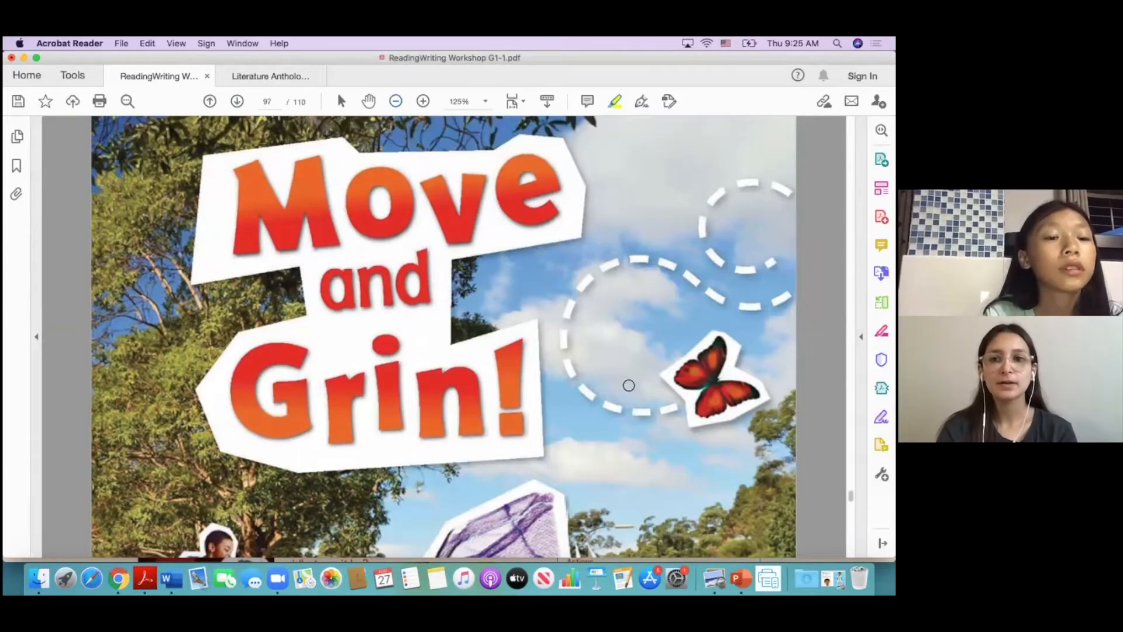
mouse_move(751, 360)
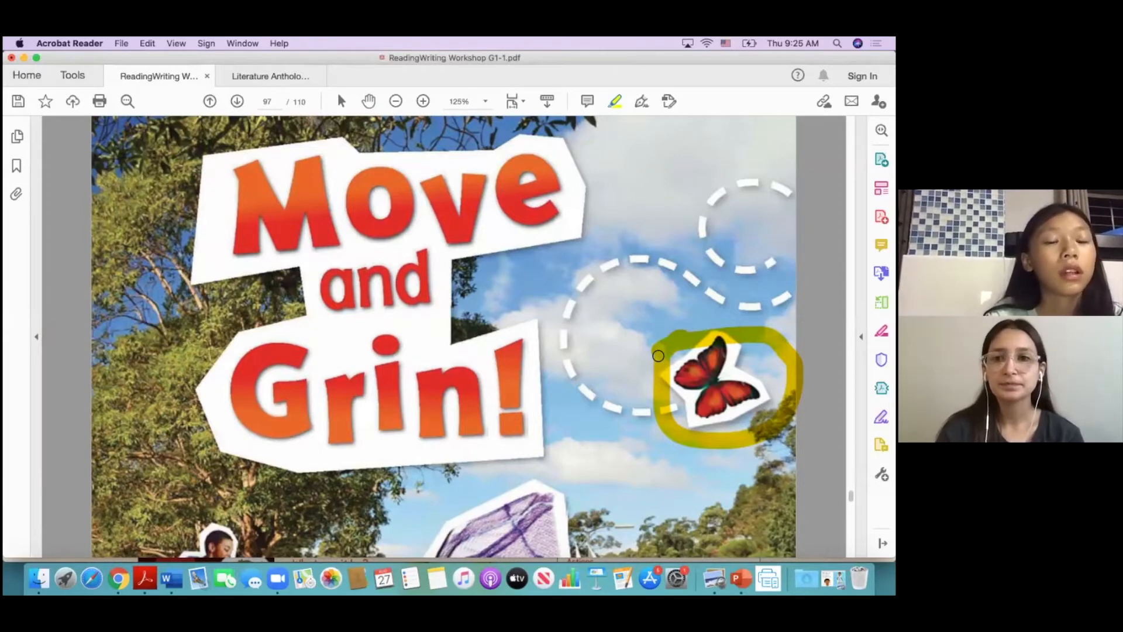
- Scroll through the park scene and advance to page 98 with the leaping frog
scroll(down, 3)
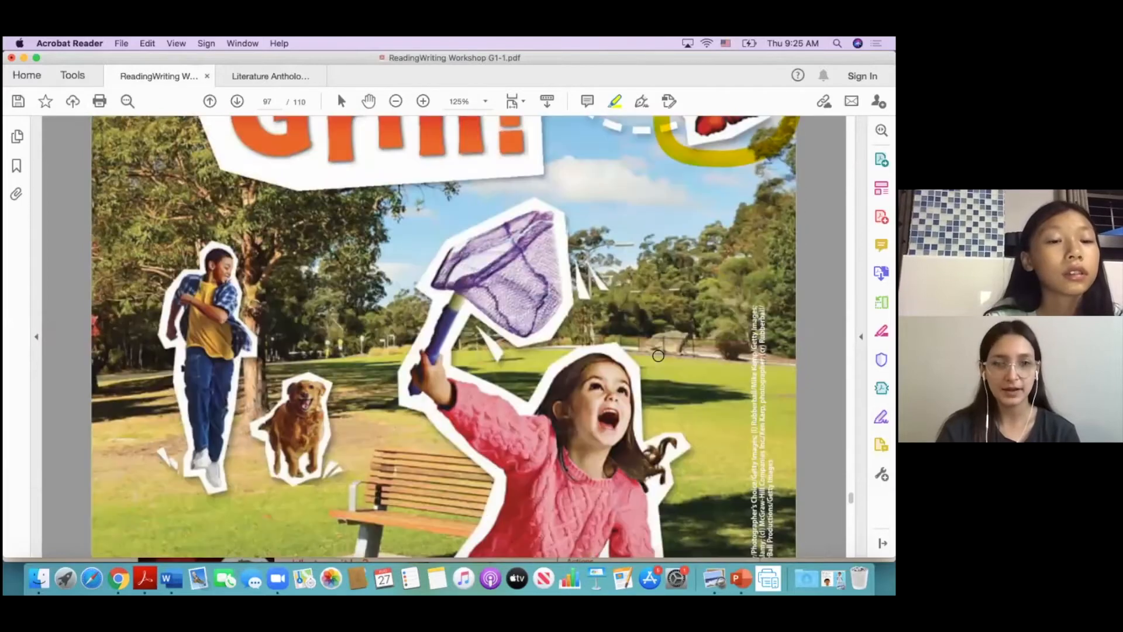
scroll(down, 3)
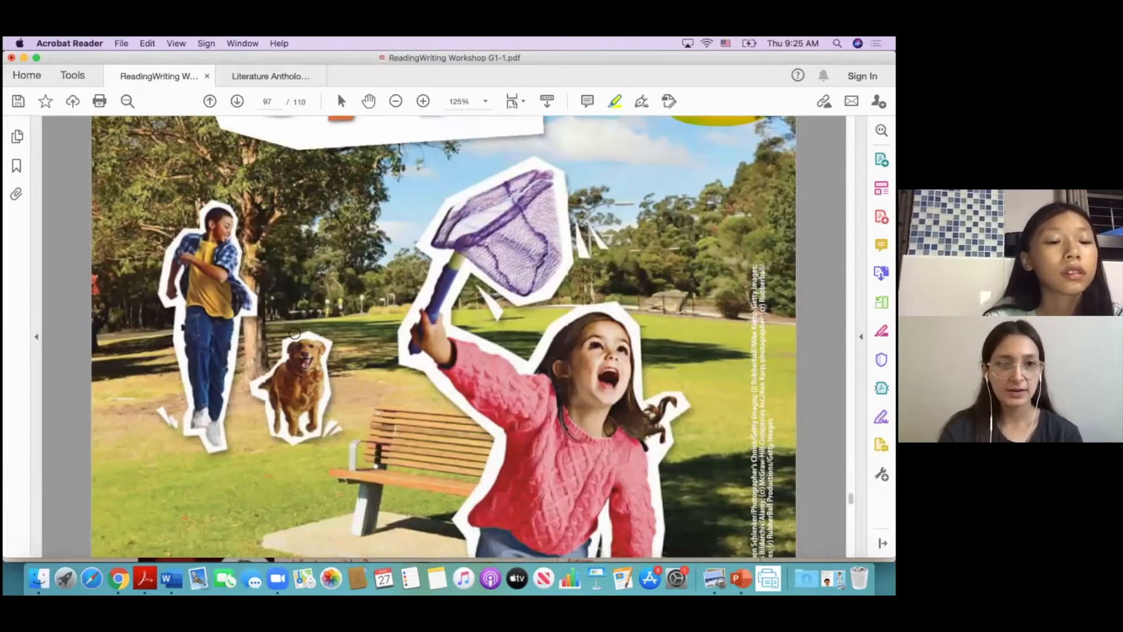
mouse_move(259, 385)
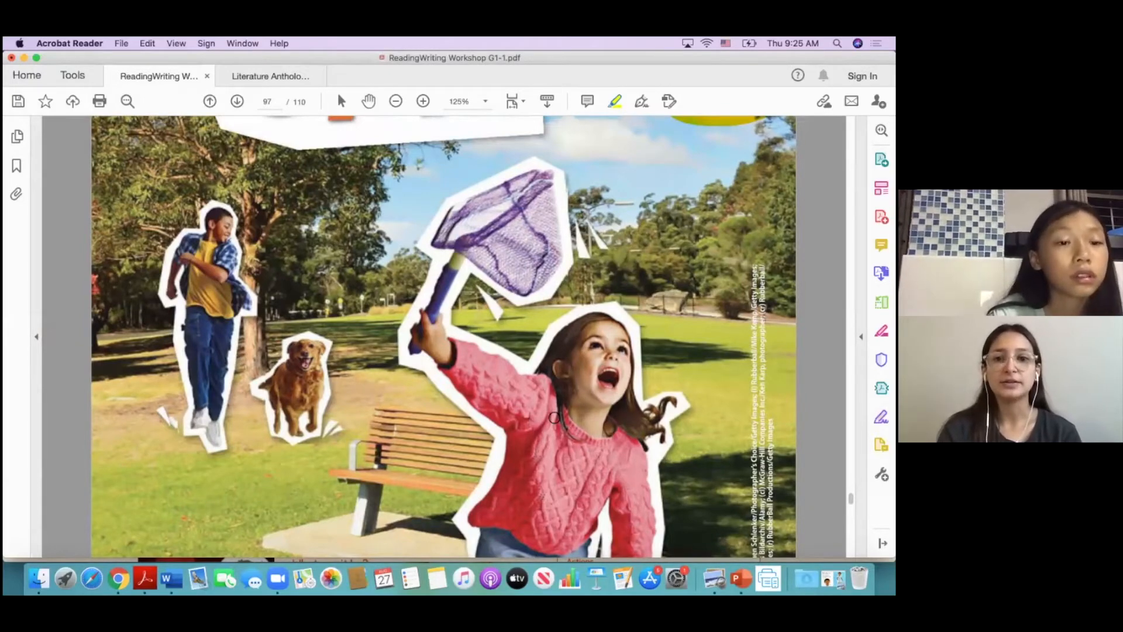
scroll(down, 3)
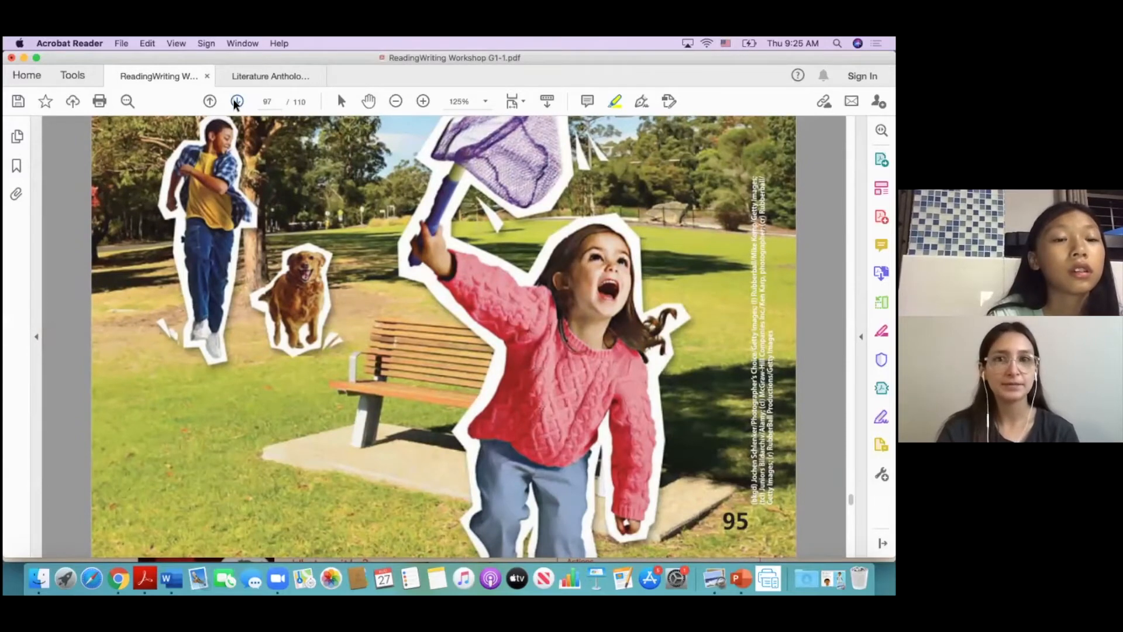
click(237, 100)
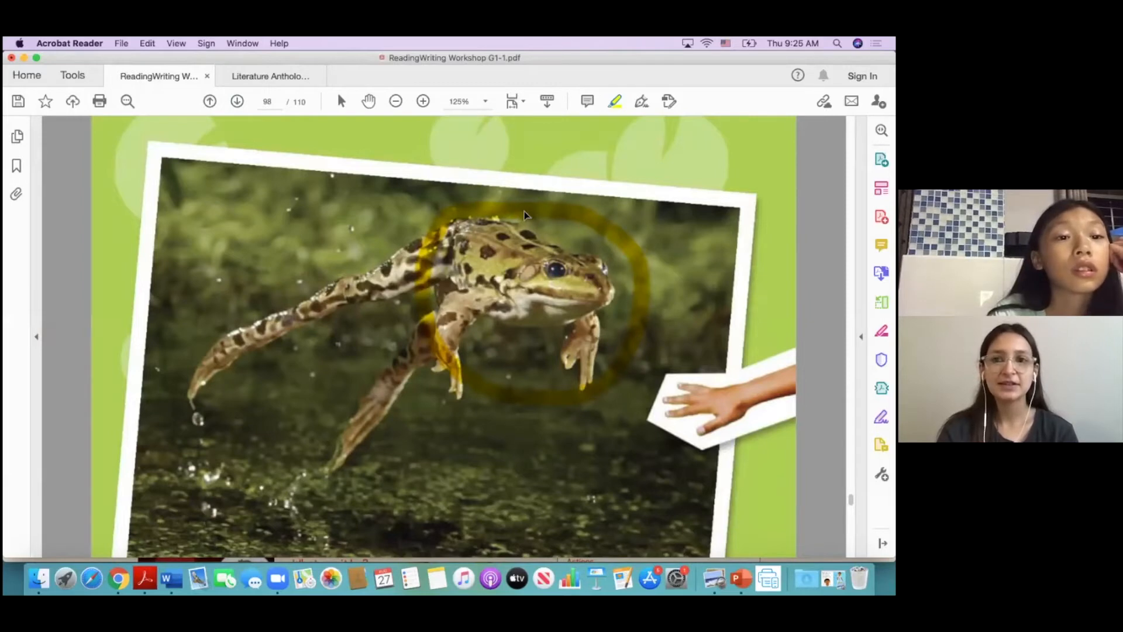
- Zoom the frog page in to 143% and scroll down to its sentences
click(422, 100)
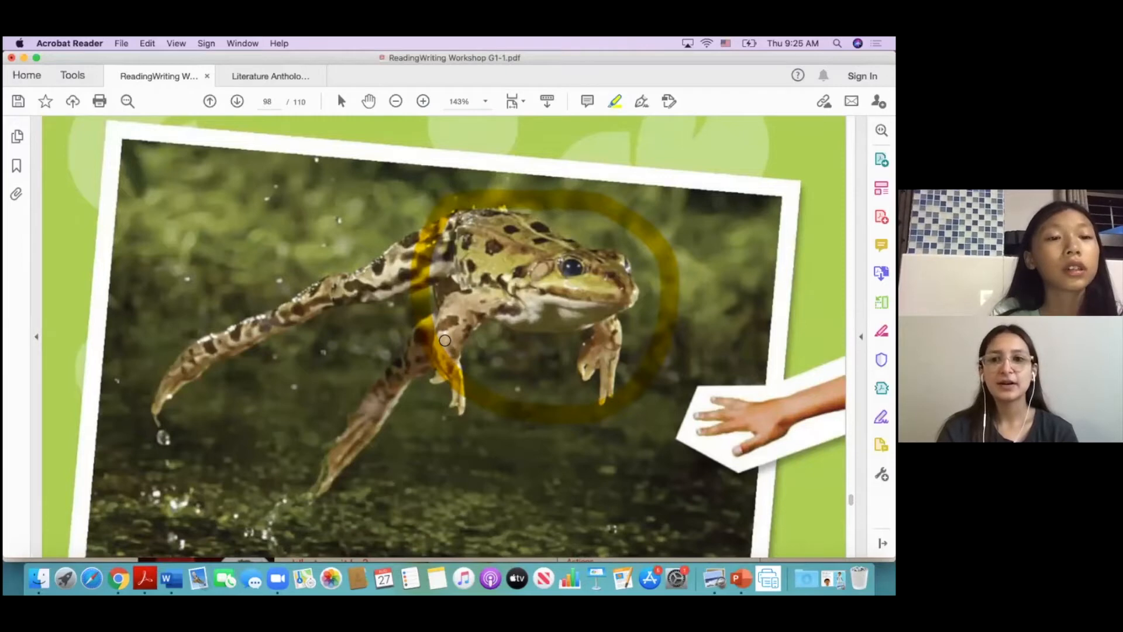
scroll(down, 3)
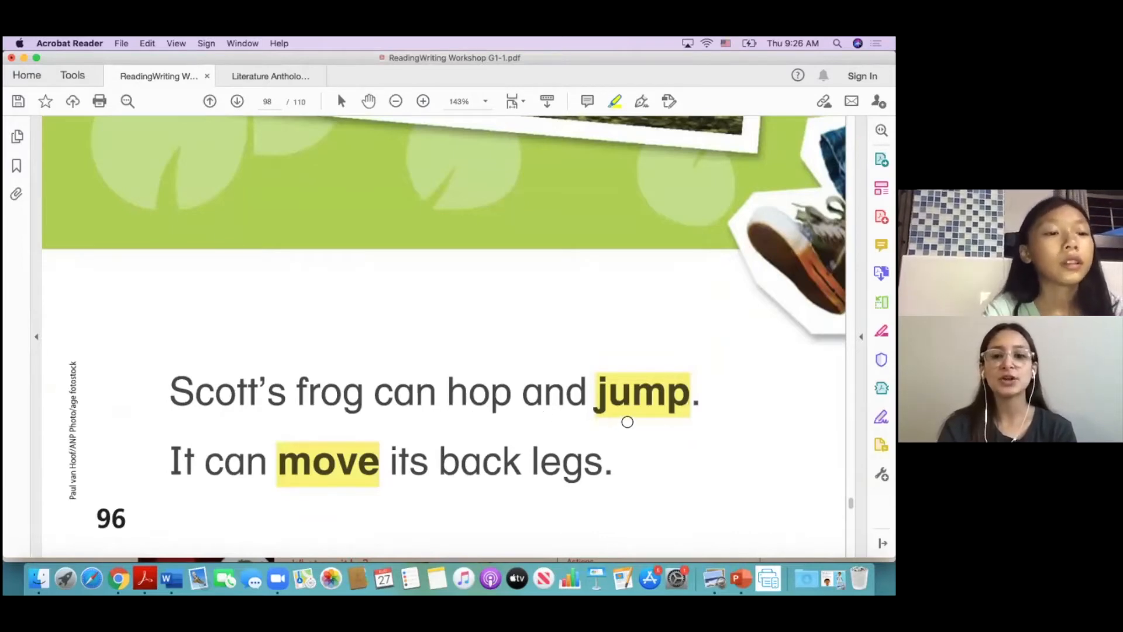
mouse_move(373, 492)
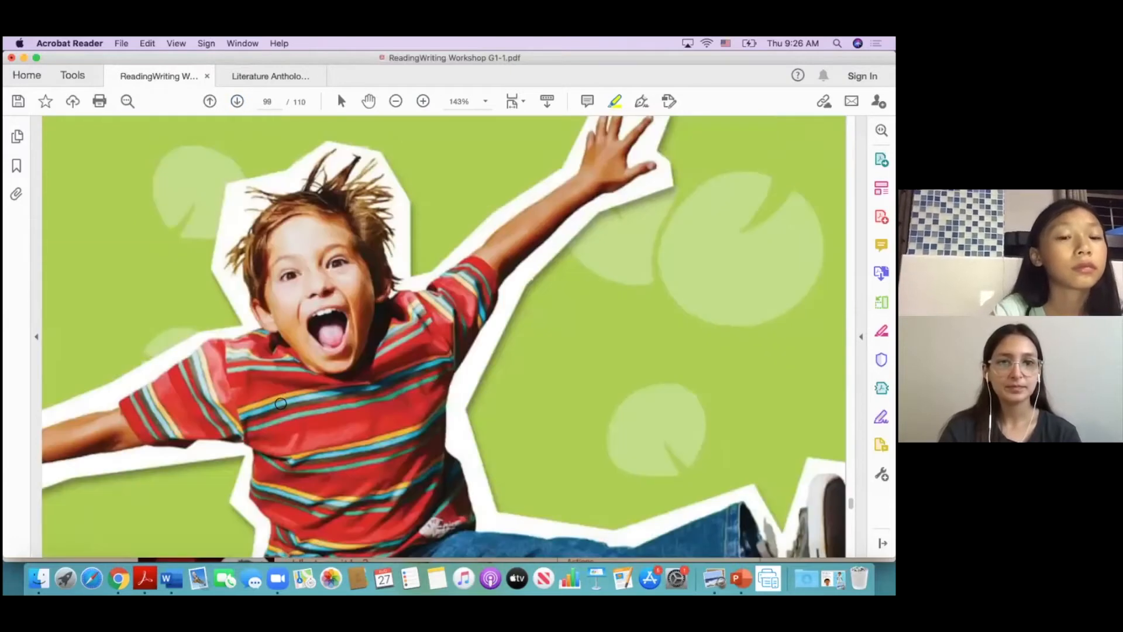
- Read down the jumping boy page's text and advance to page 100 with the swimming dog
scroll(down, 3)
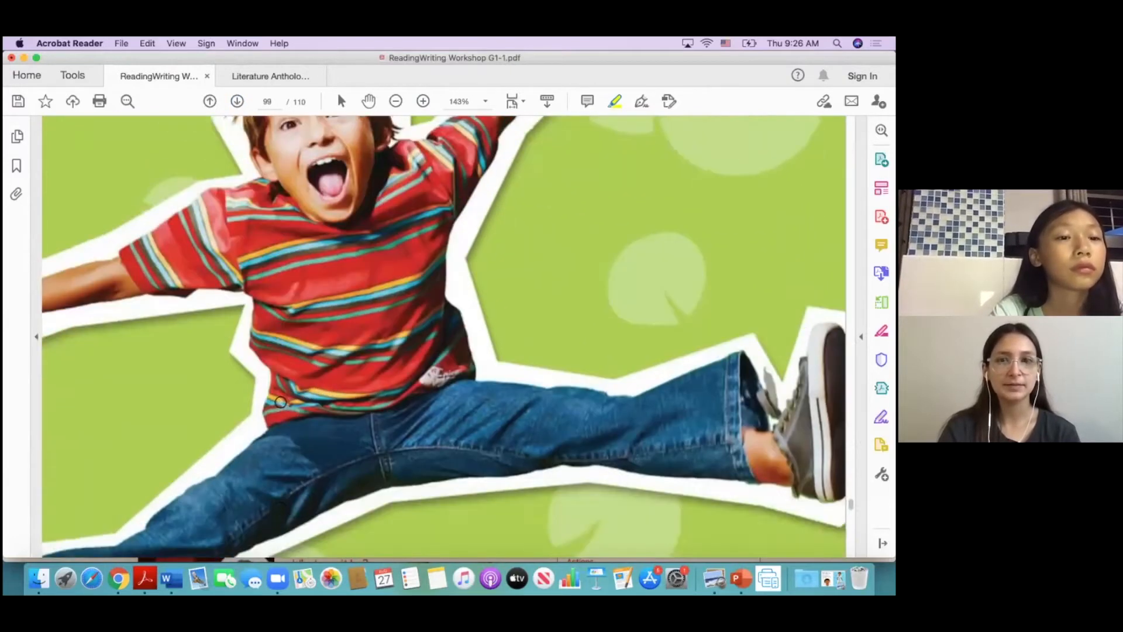
scroll(down, 3)
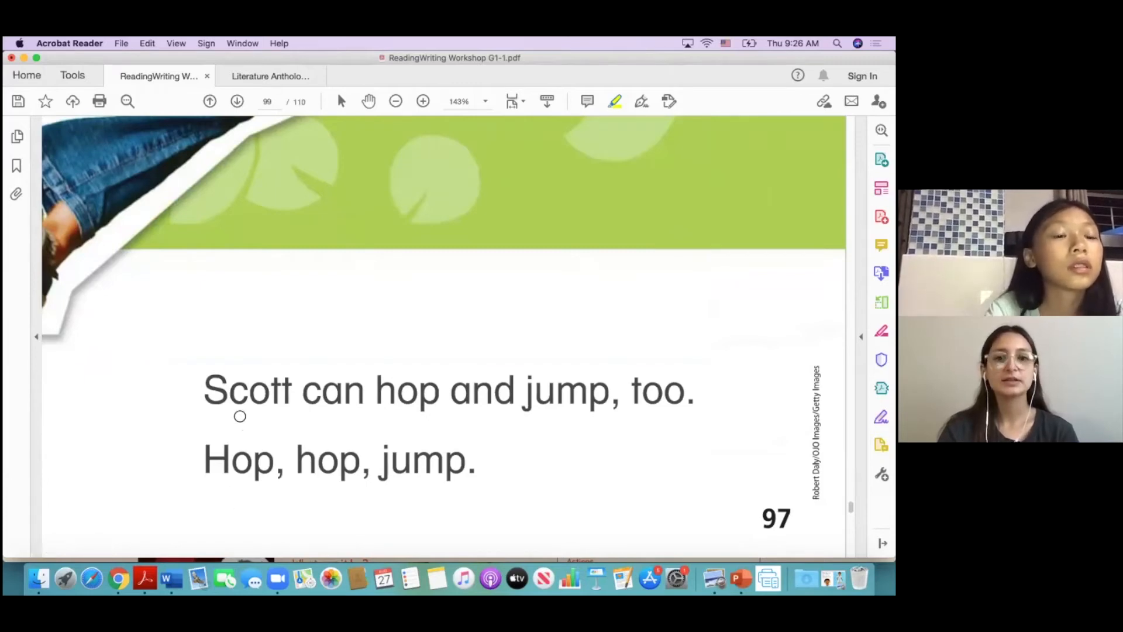
mouse_move(317, 415)
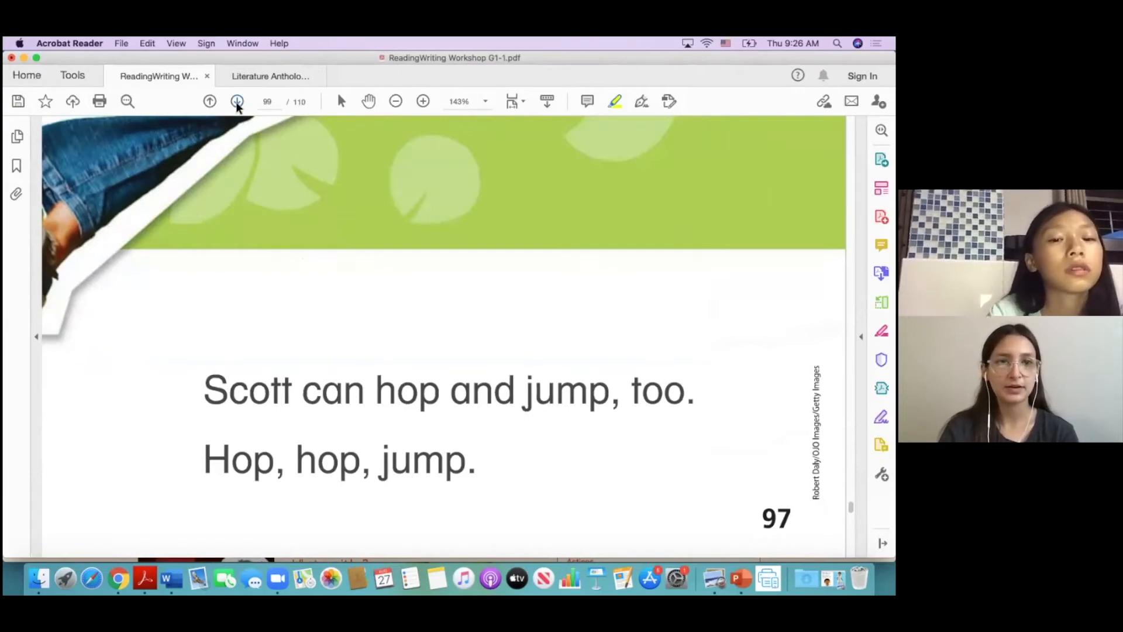
click(237, 101)
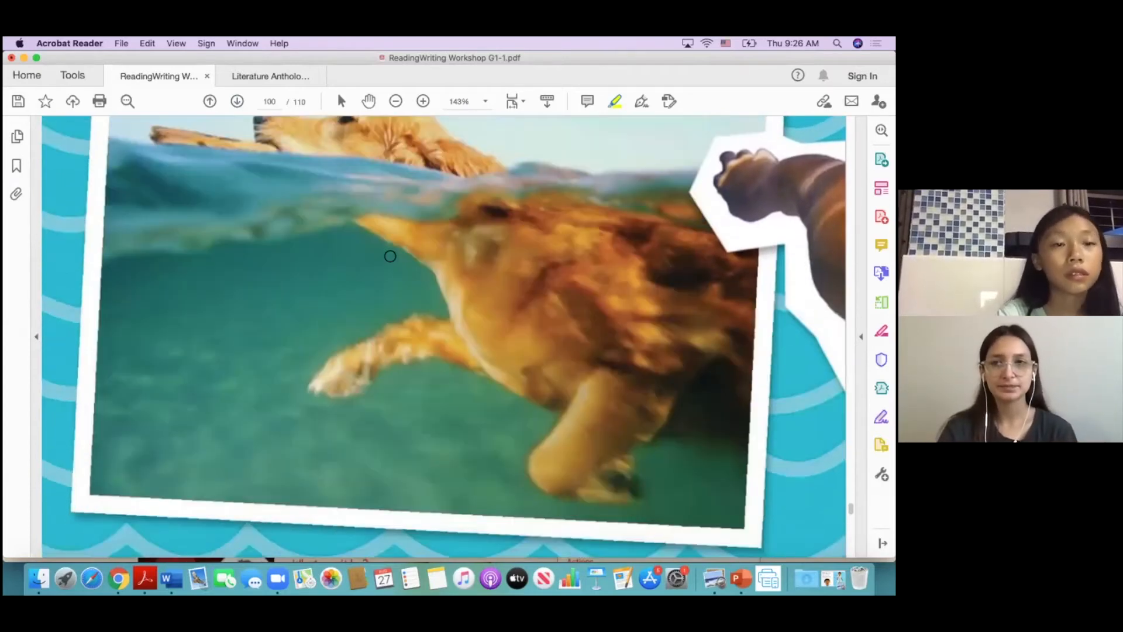
- Scroll the dog page down to its sentences where 'two' gets highlighted
scroll(down, 3)
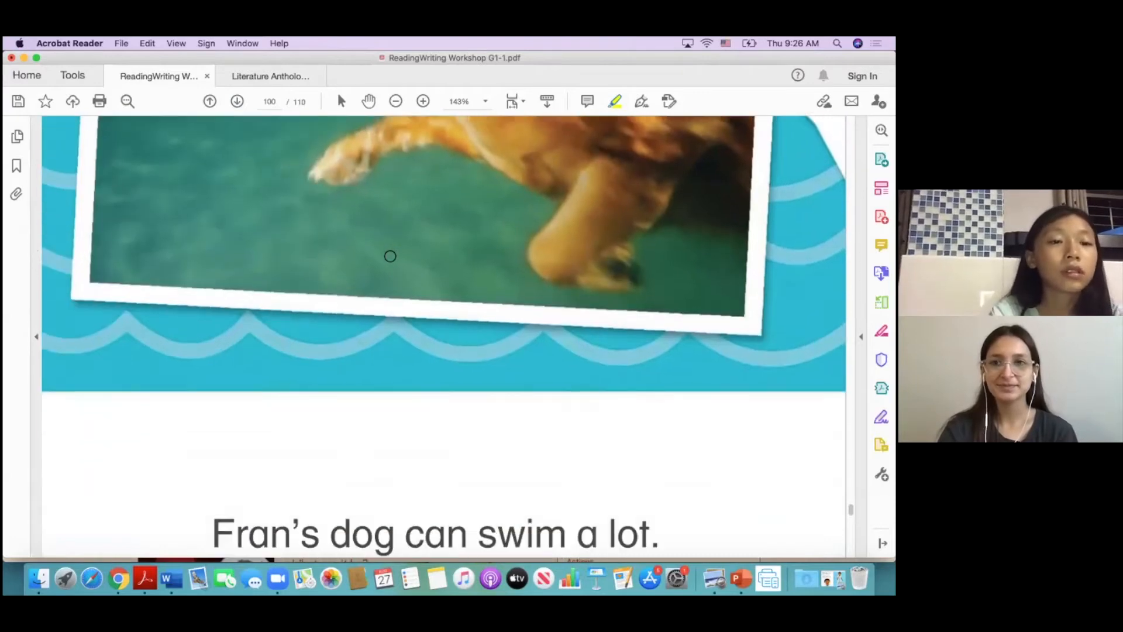
scroll(down, 3)
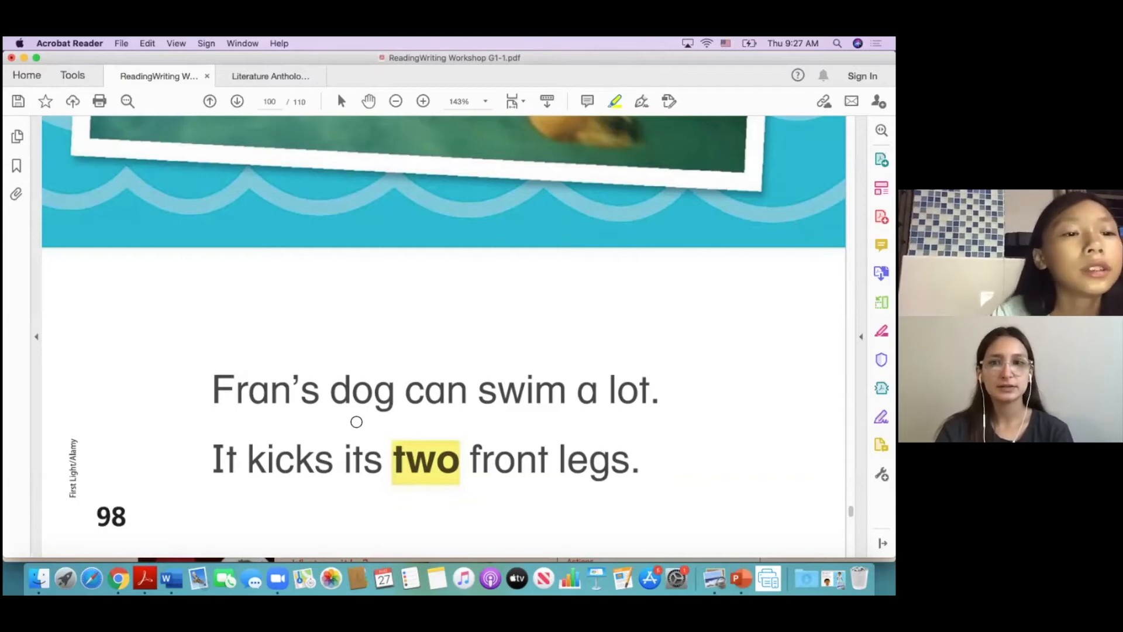
mouse_move(505, 404)
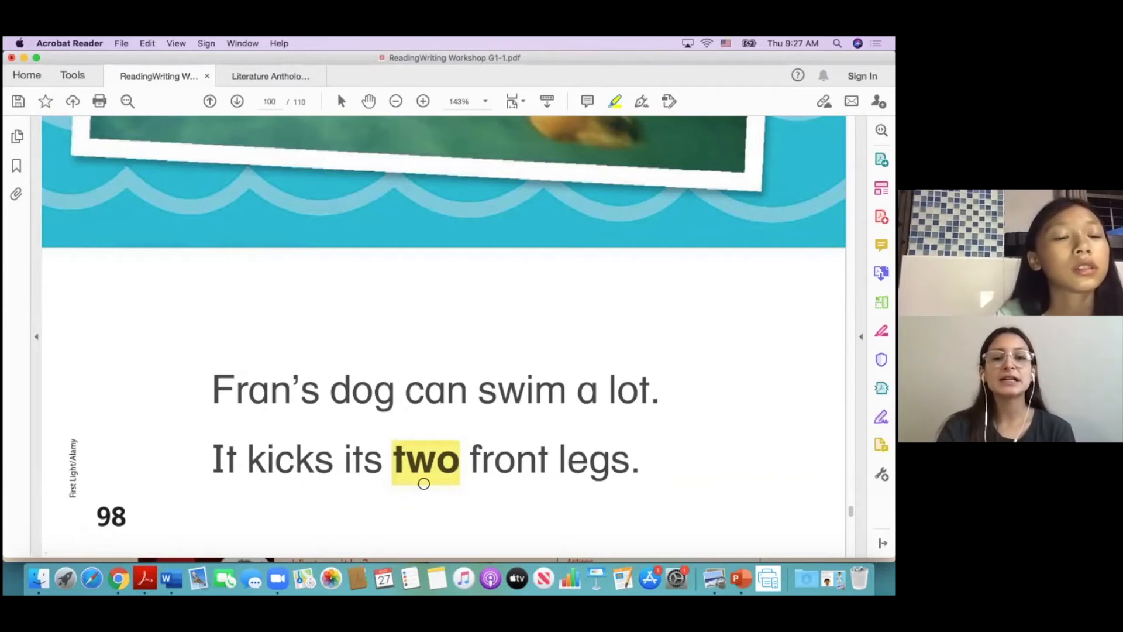
mouse_move(604, 491)
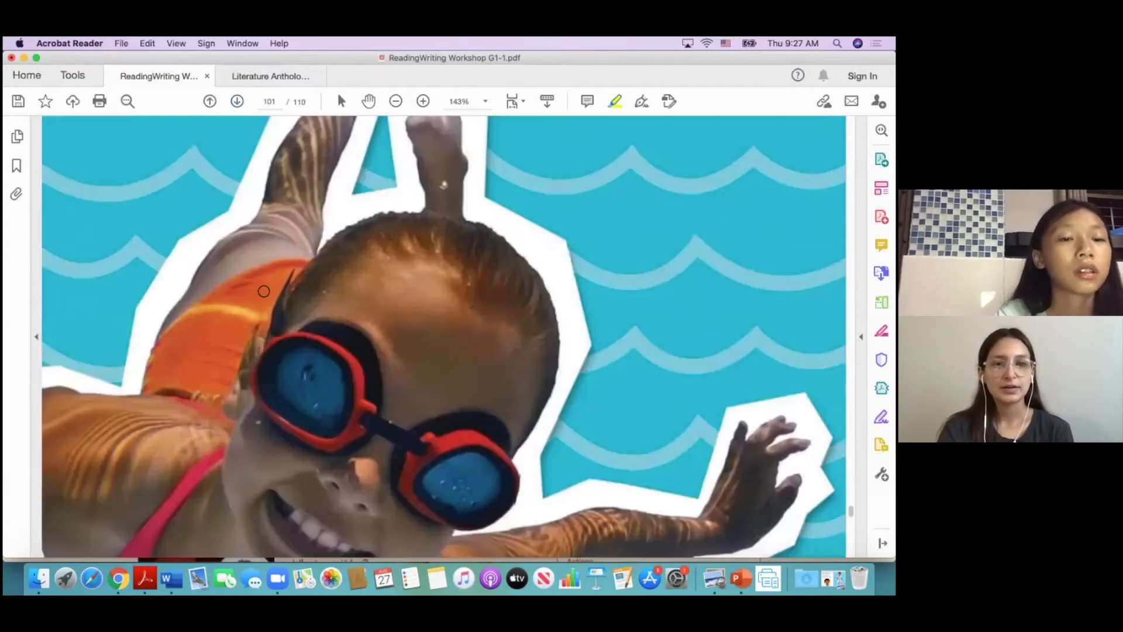
- Read down the swimming girl page and advance from page 101 to the black horse on page 102
scroll(down, 3)
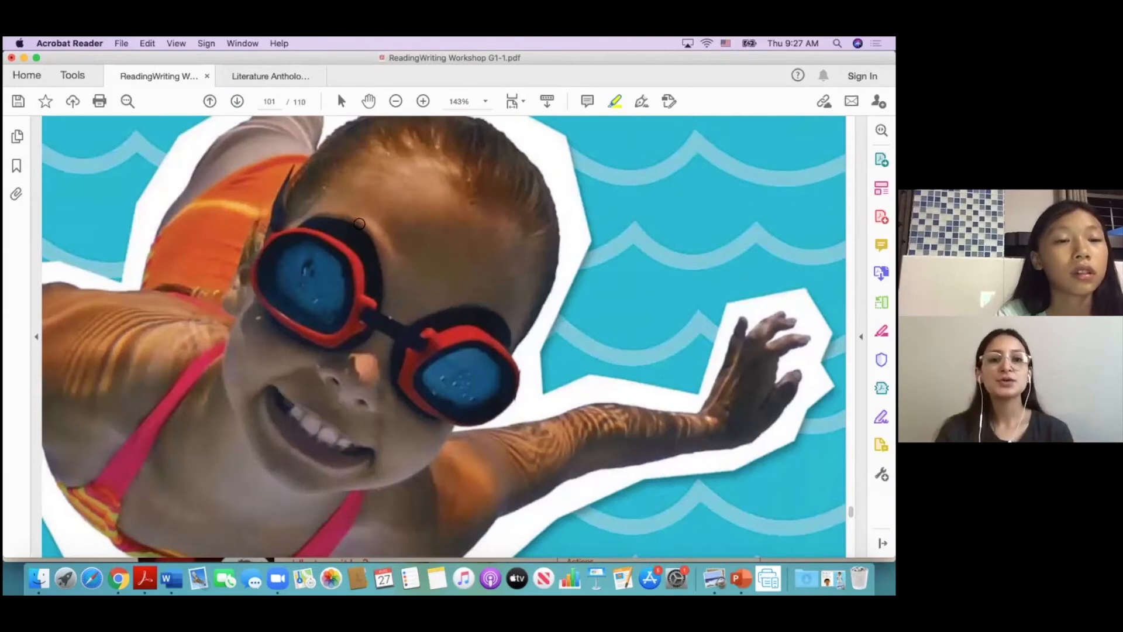
scroll(down, 3)
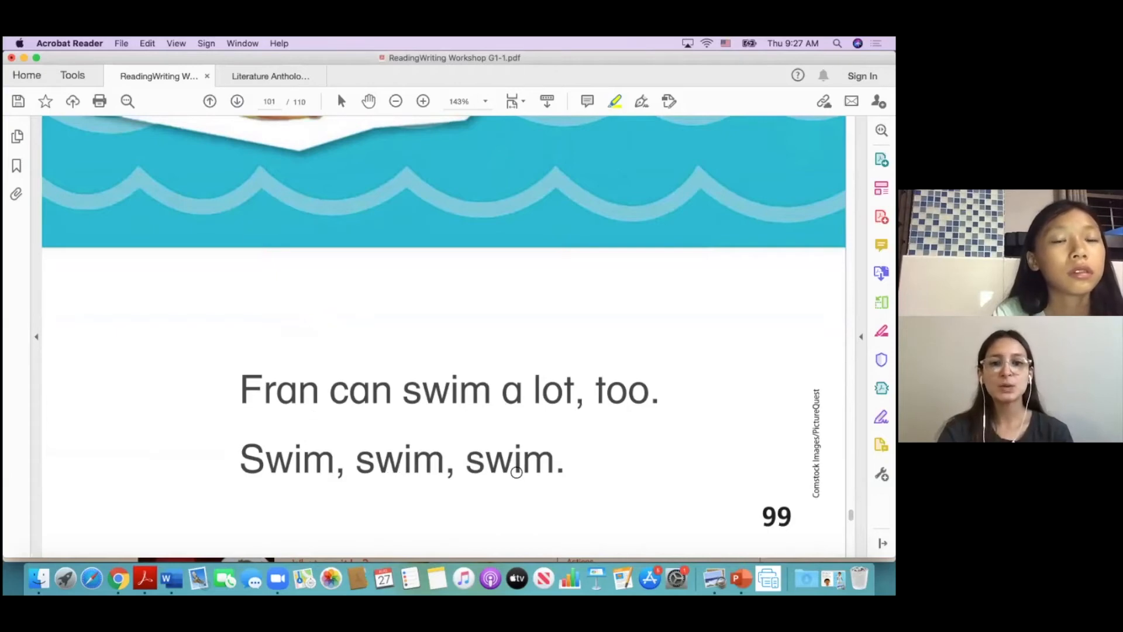
mouse_move(517, 474)
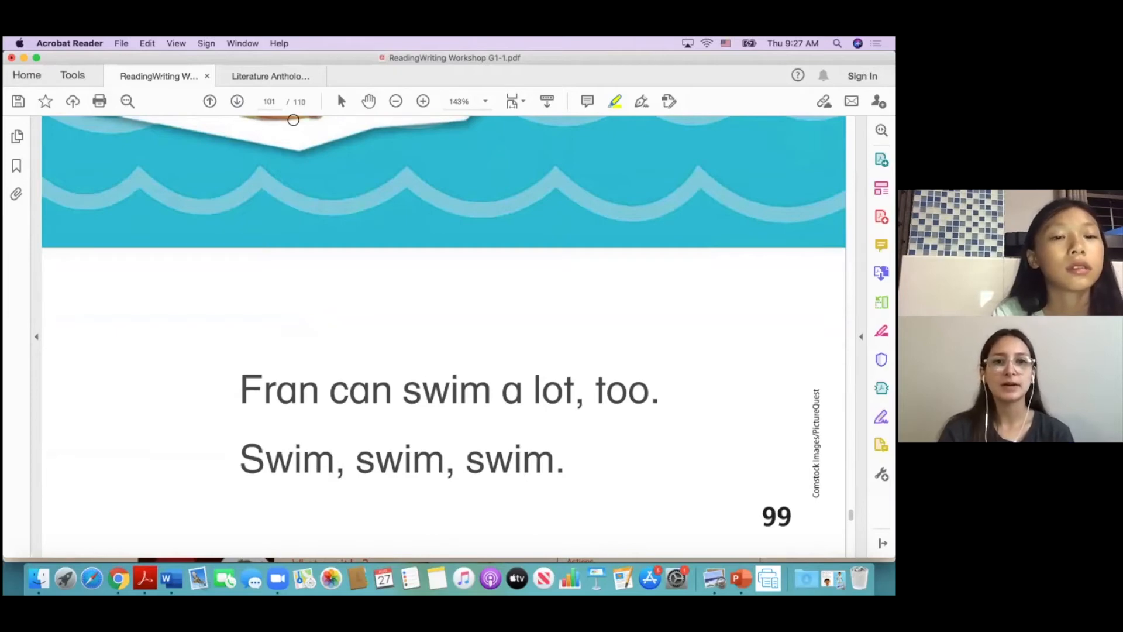
click(237, 101)
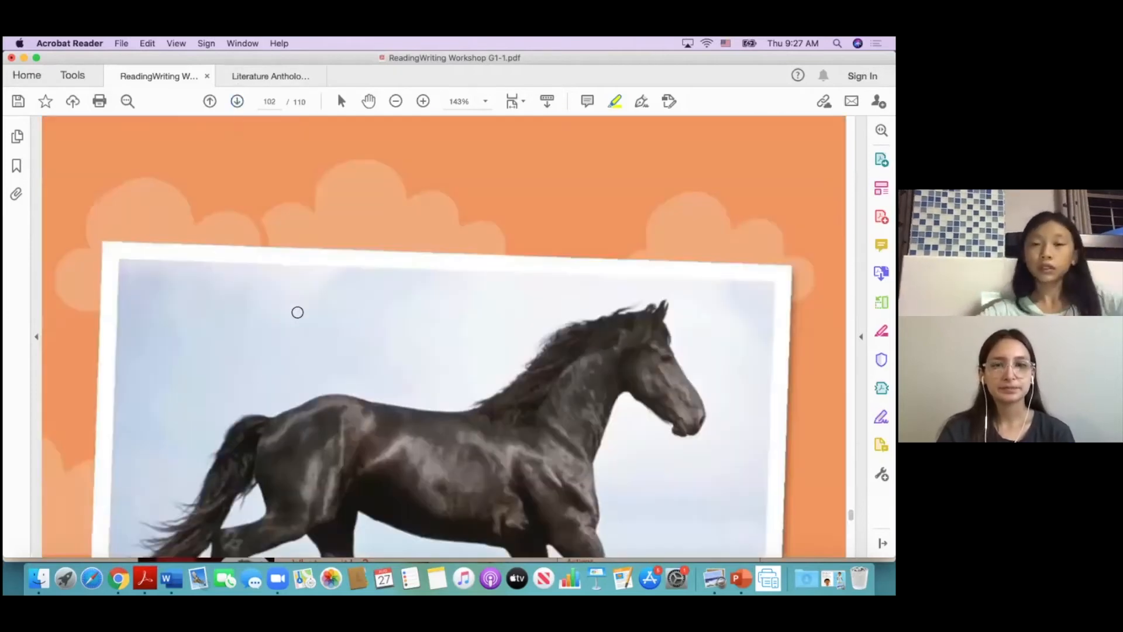
- Draw a yellow freeform circle around the galloping horse's legs
scroll(down, 3)
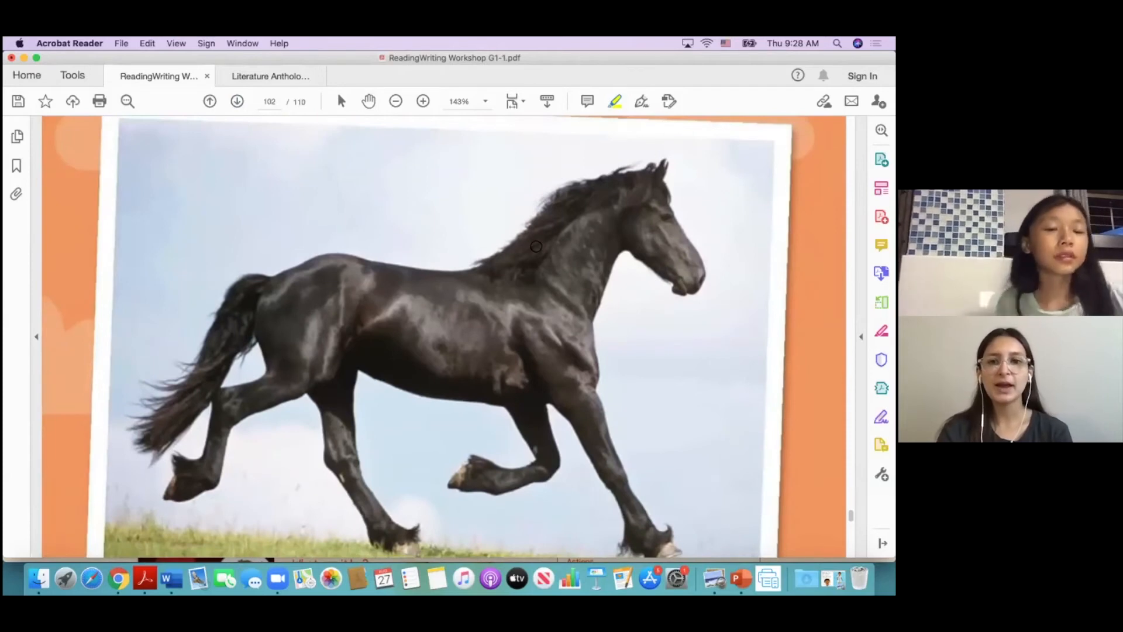
drag(533, 247, 648, 97)
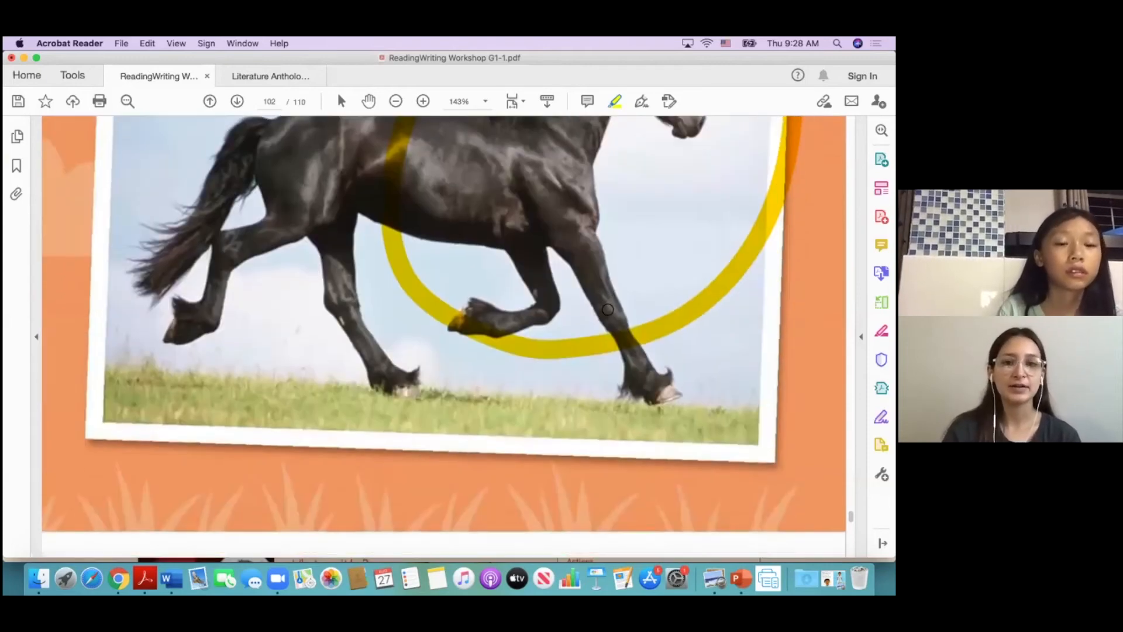
scroll(down, 3)
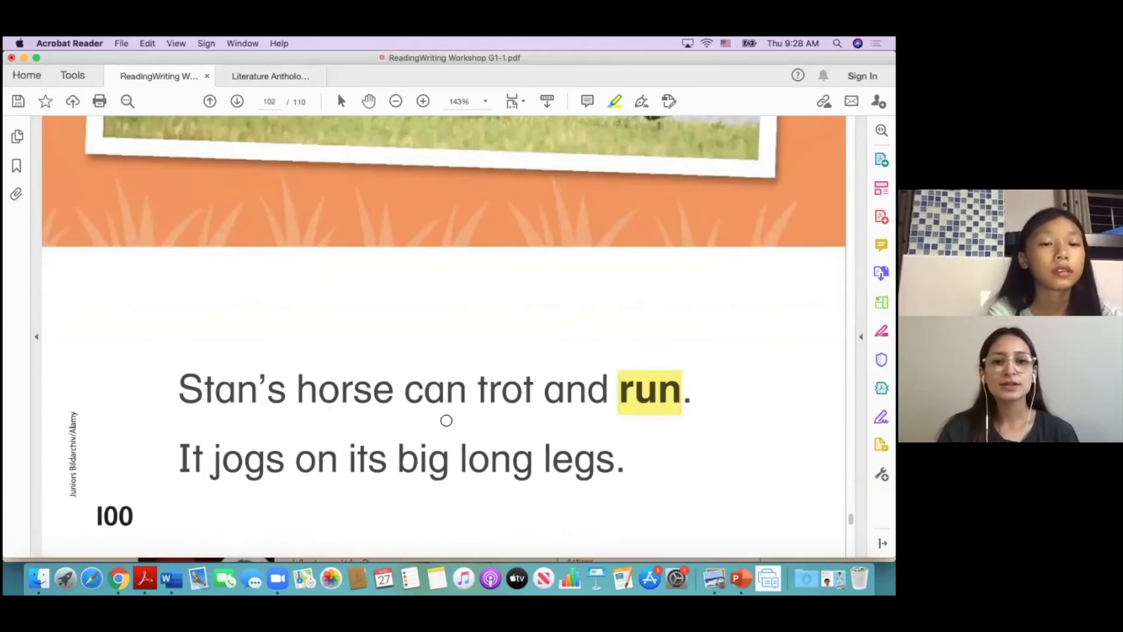
mouse_move(645, 424)
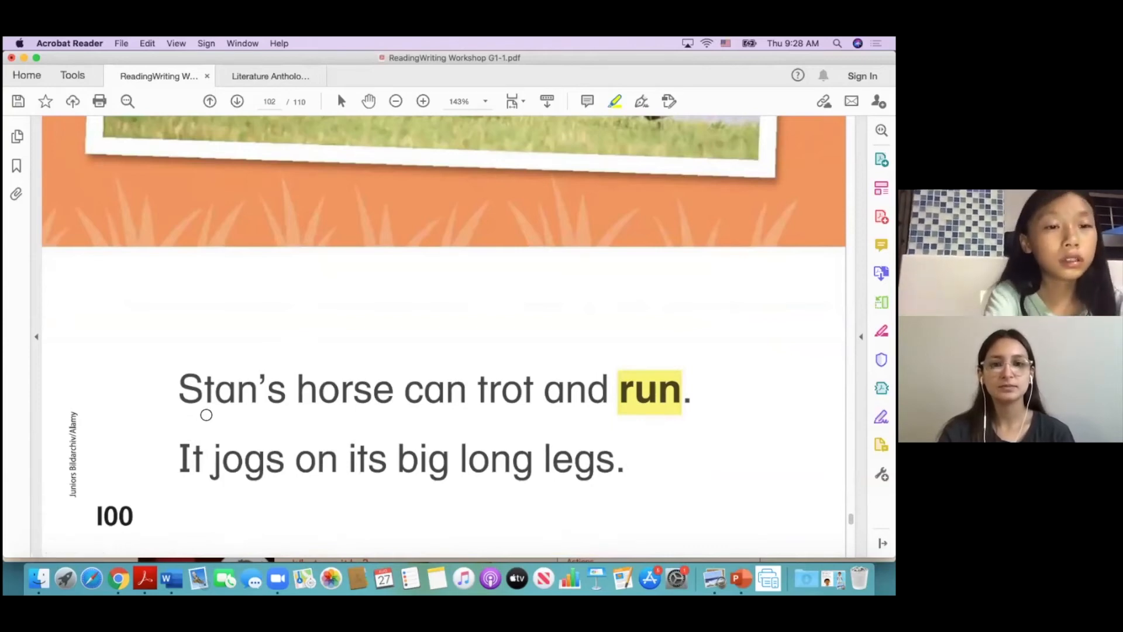
mouse_move(192, 483)
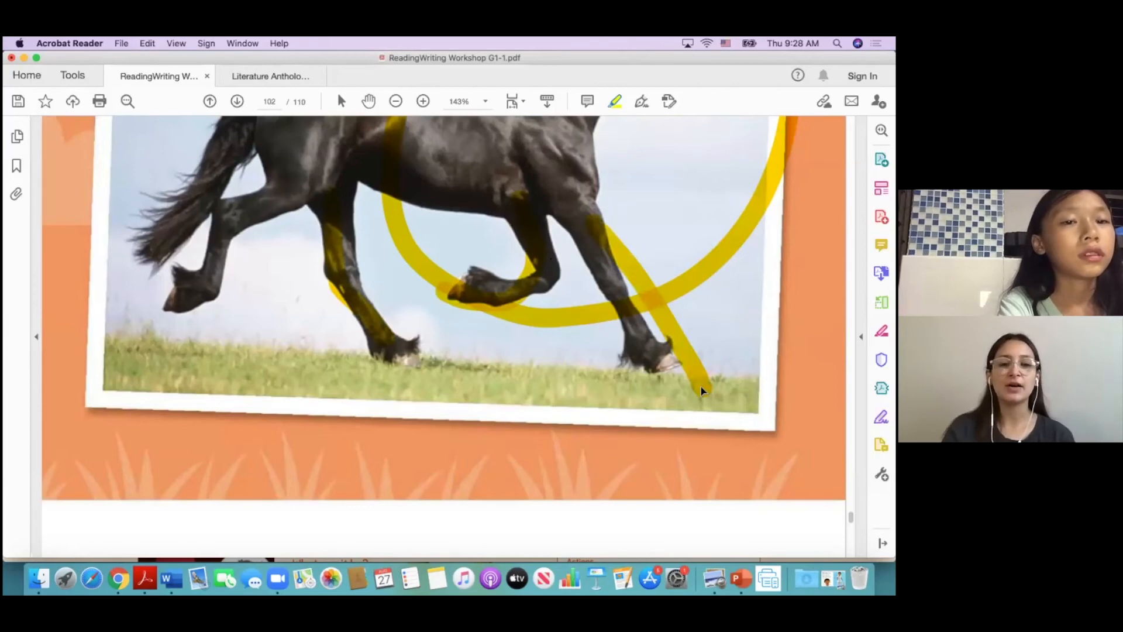
- Finish the 'run' sentences and advance to the cowboy boy page
scroll(down, 3)
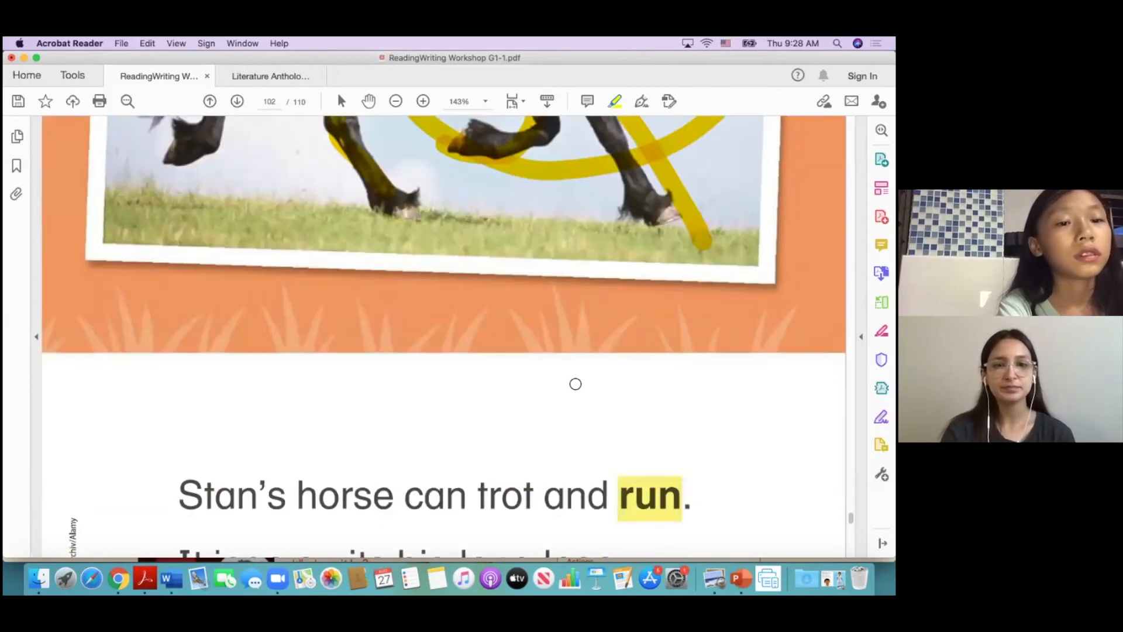
click(237, 101)
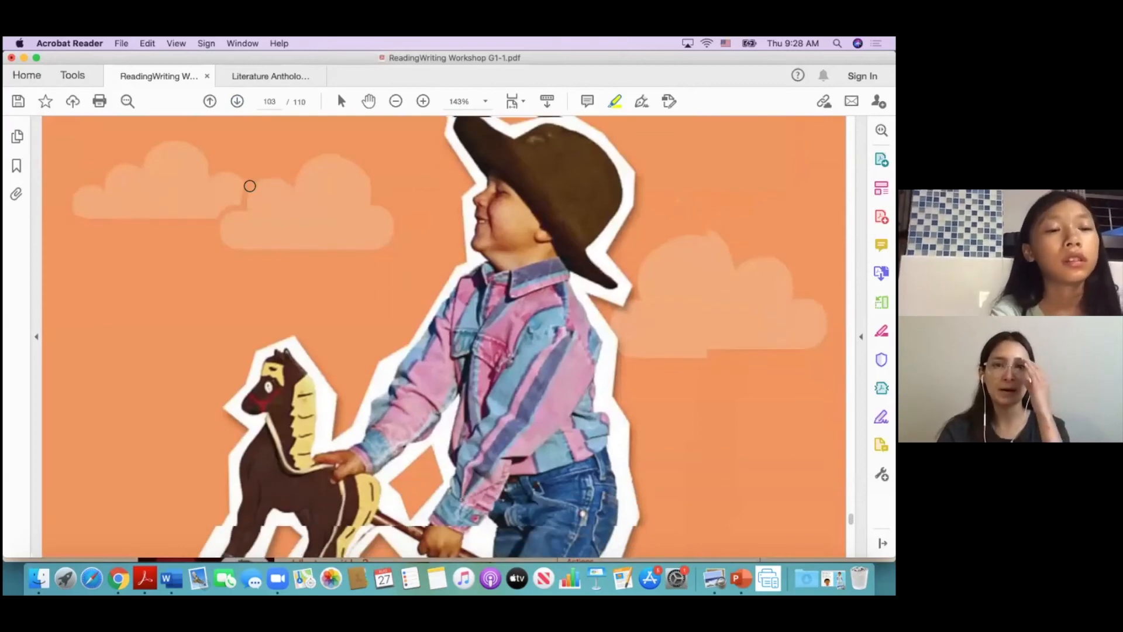
- Read down through page 103's boy-and-hobby-horse text and advance to the hermit crab on page 104
scroll(down, 3)
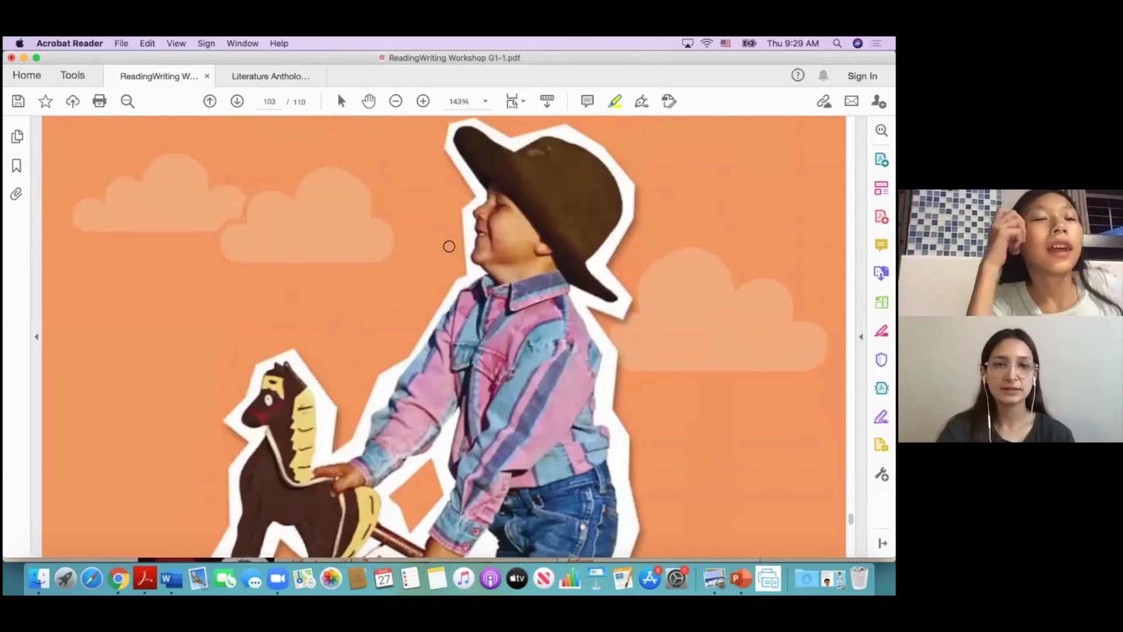
scroll(down, 3)
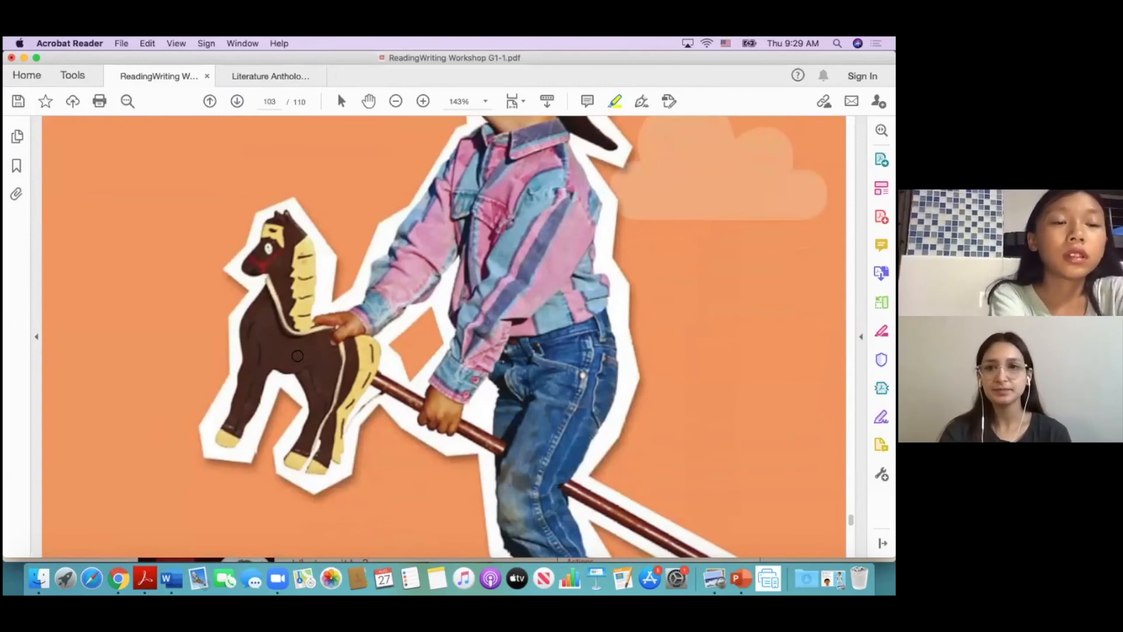
scroll(down, 3)
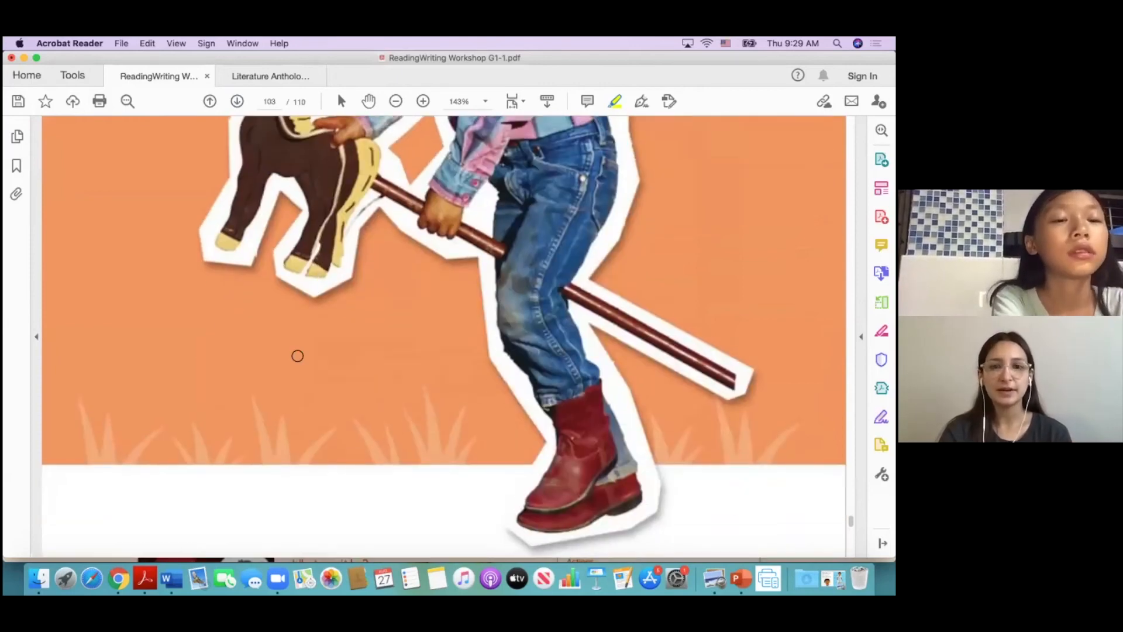
scroll(down, 3)
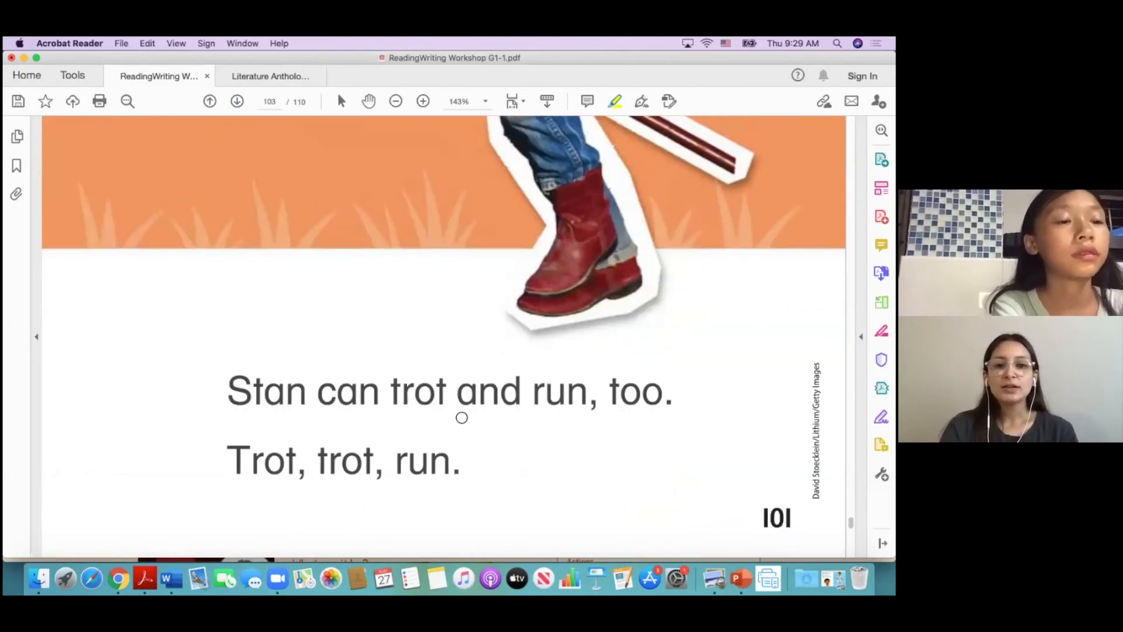
mouse_move(626, 414)
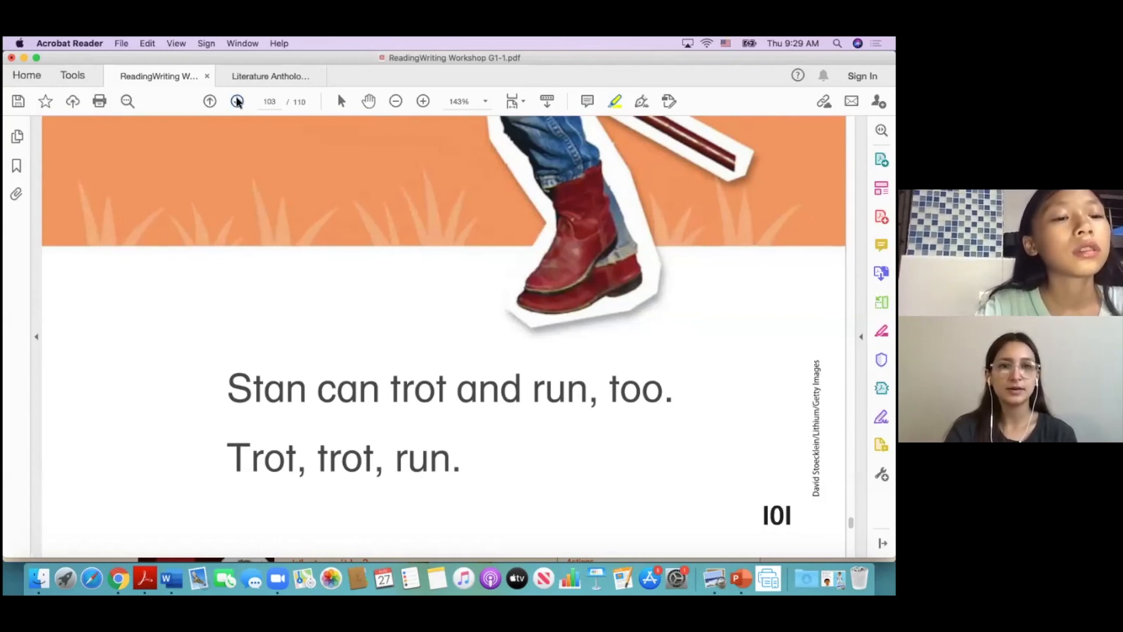
click(238, 101)
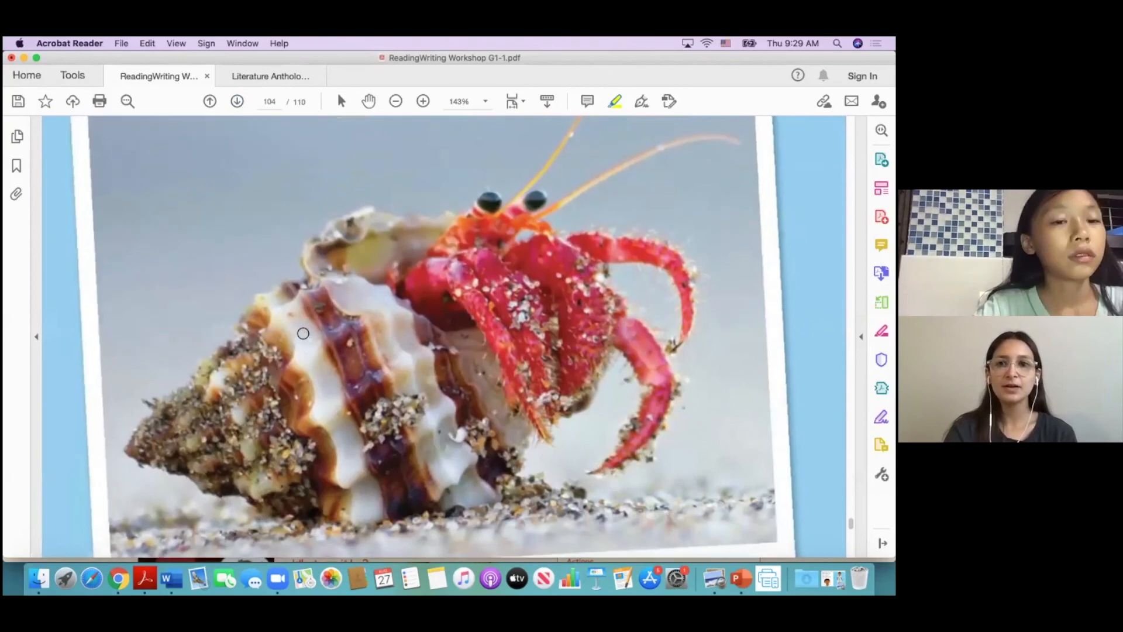
mouse_move(479, 362)
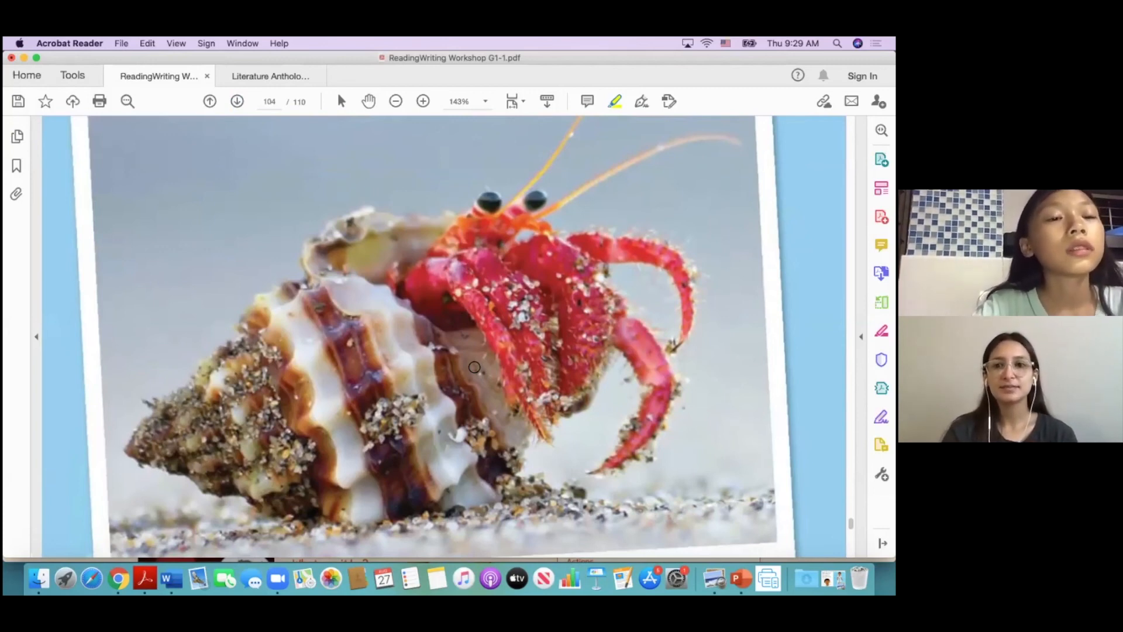
scroll(down, 3)
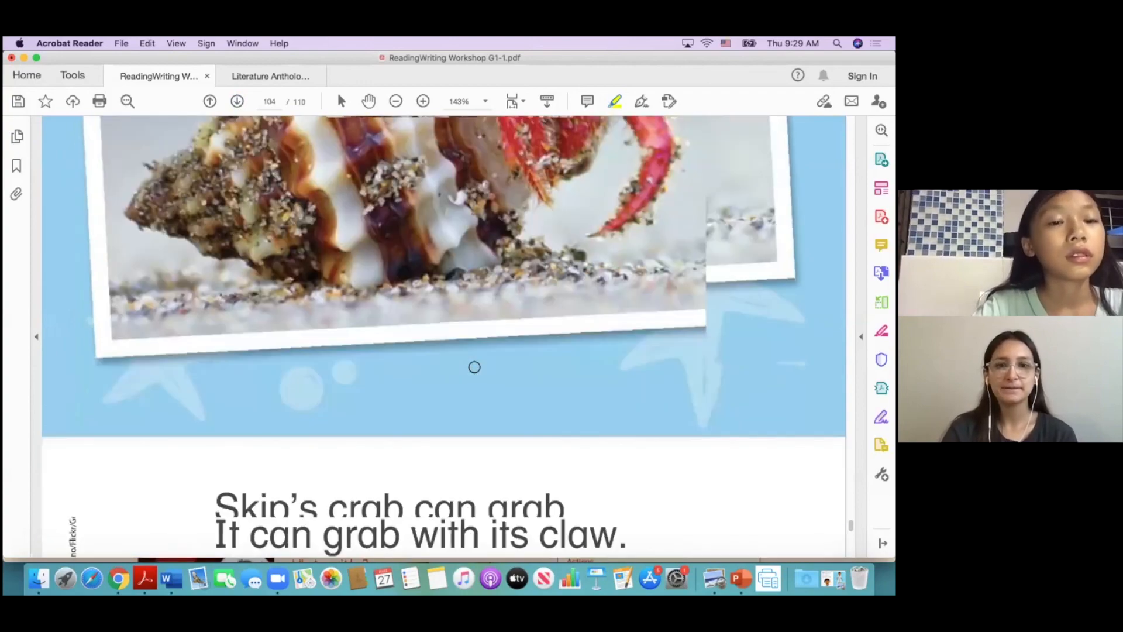
scroll(down, 3)
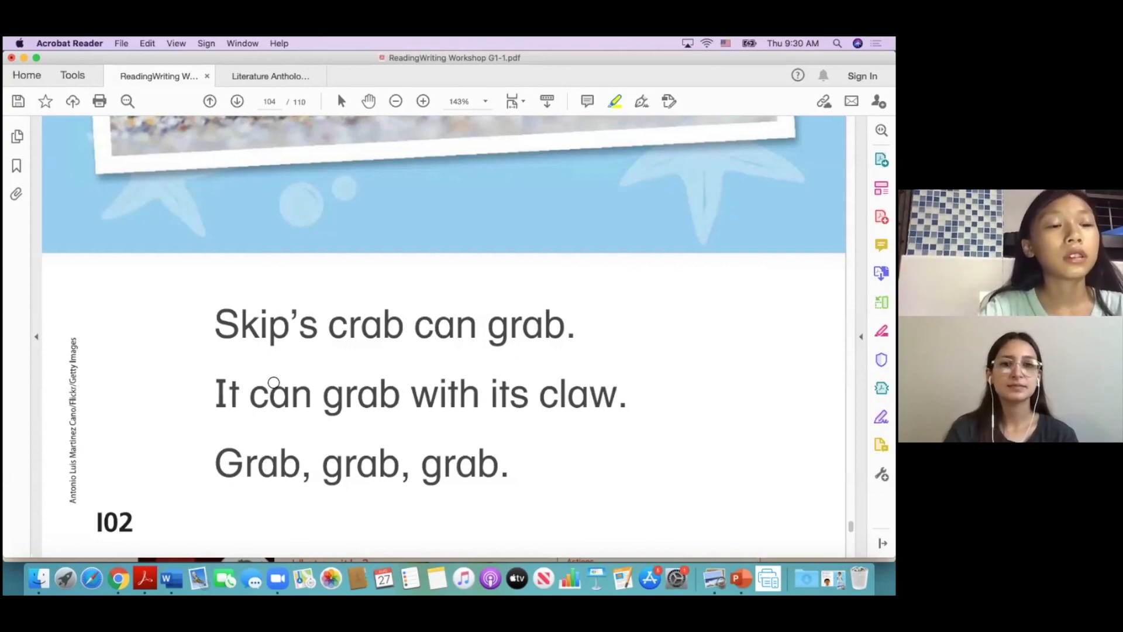
mouse_move(359, 419)
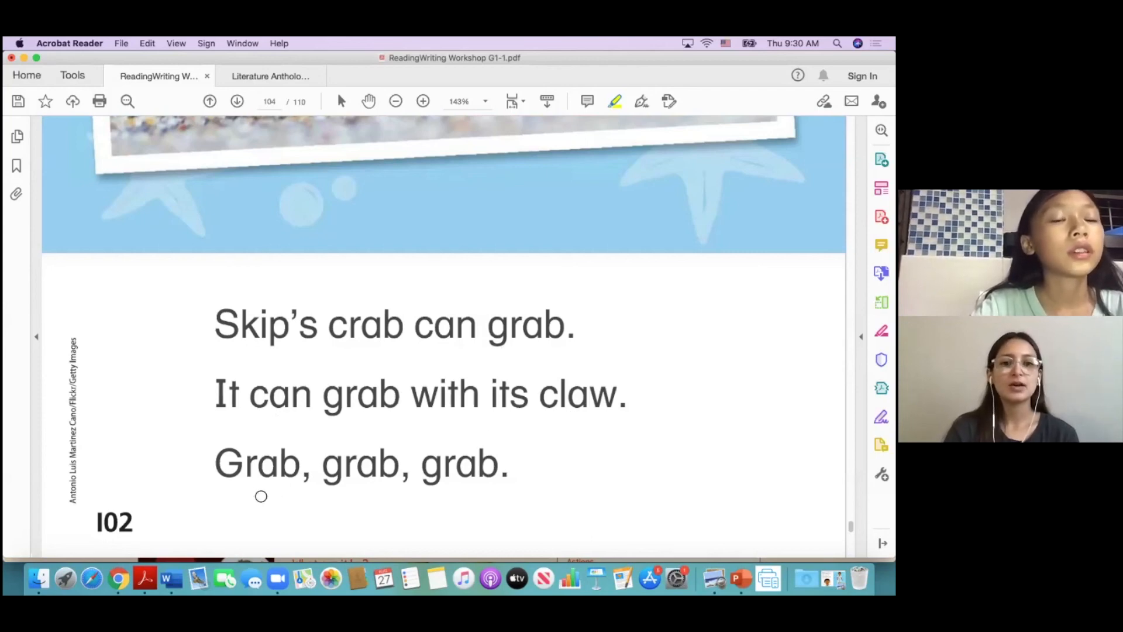
mouse_move(468, 485)
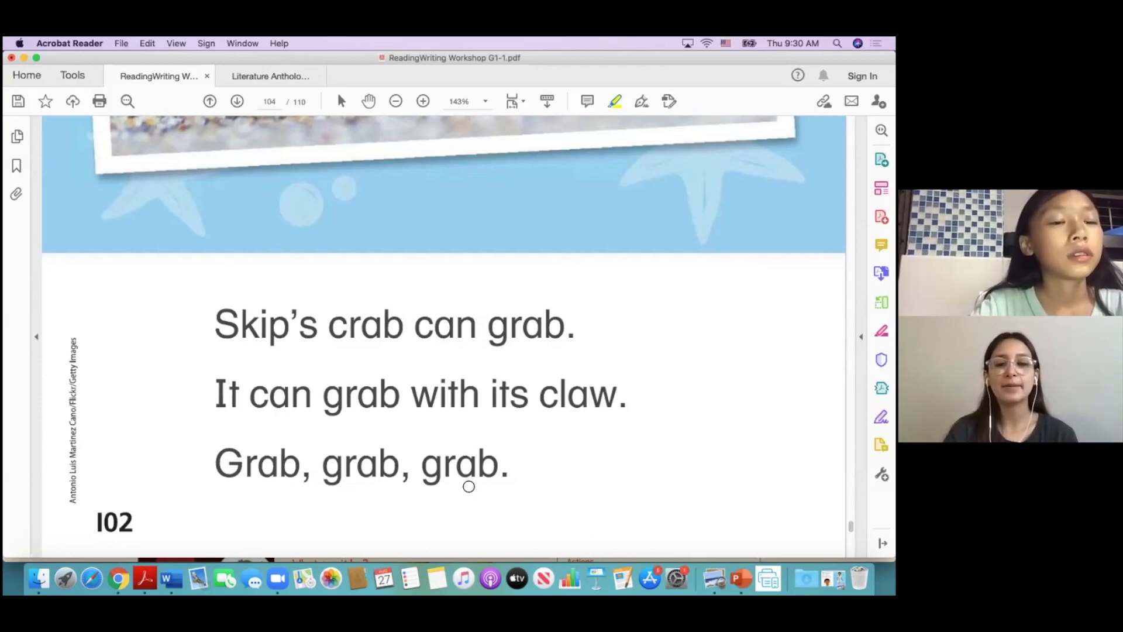